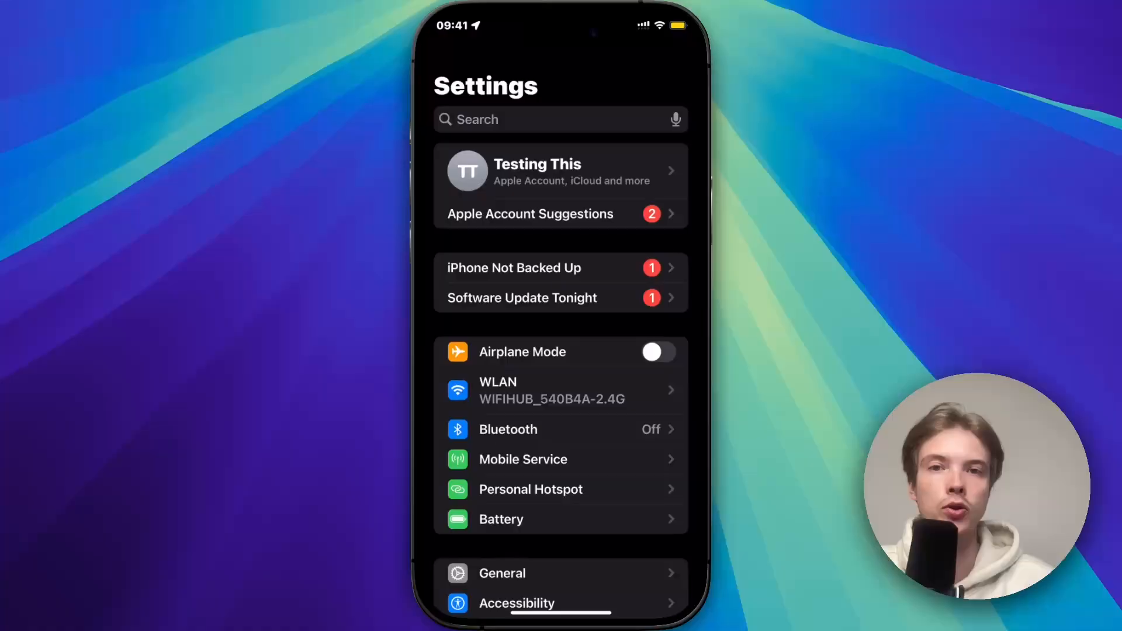
Reach the Apps page from the main Settings list
scroll("down", 3)
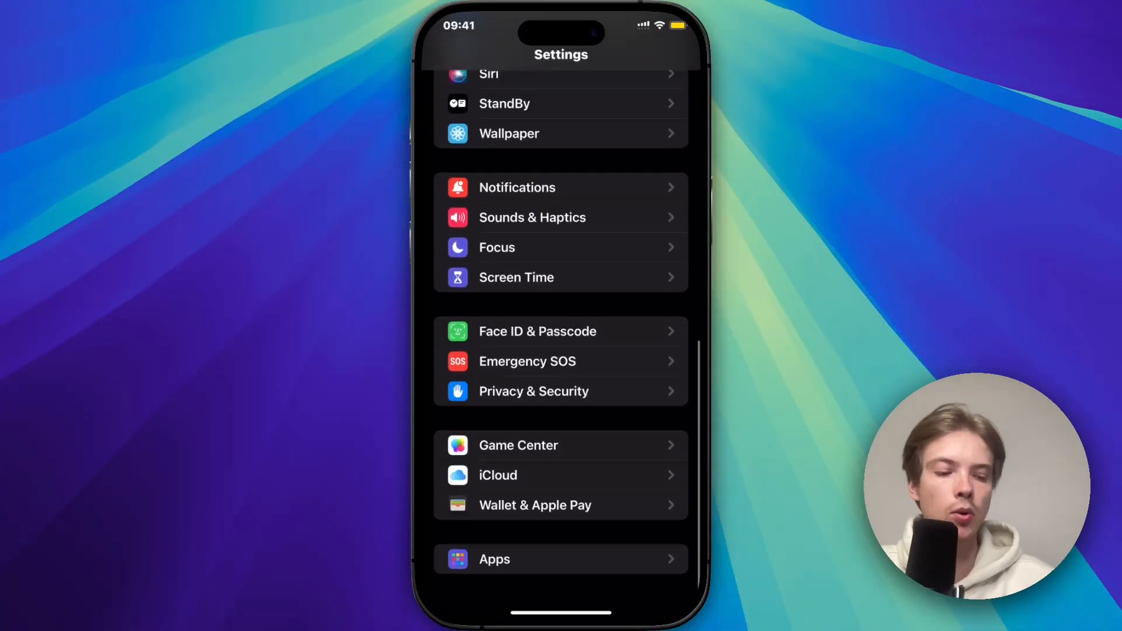
left_click(561, 559)
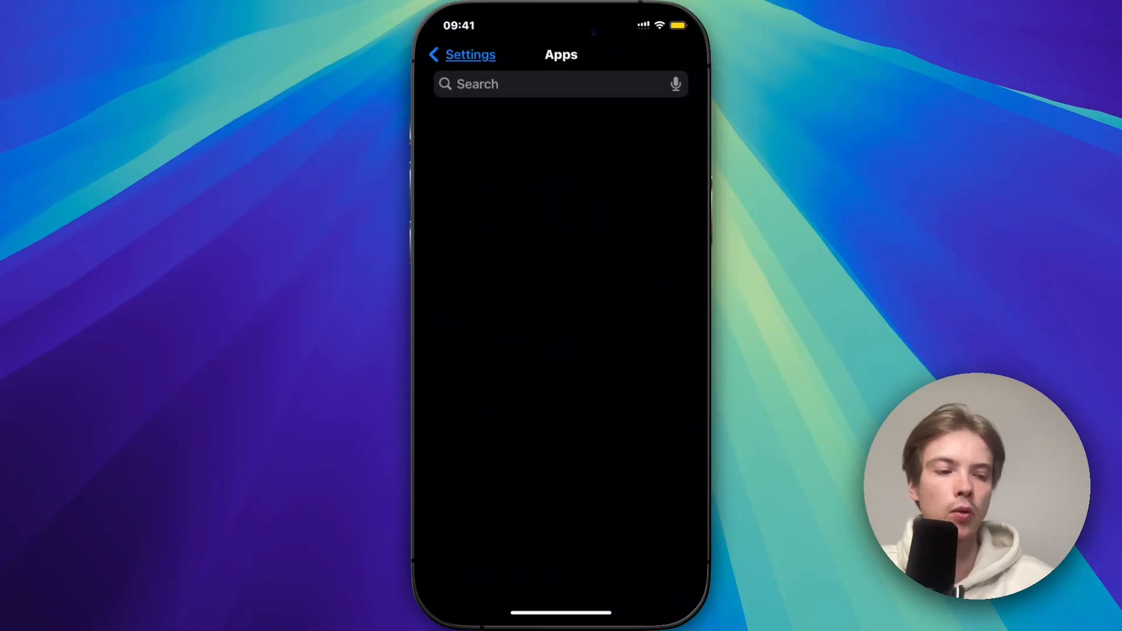
Search the apps list for 'Insta' and bring up Instagram's settings page
left_click(544, 84)
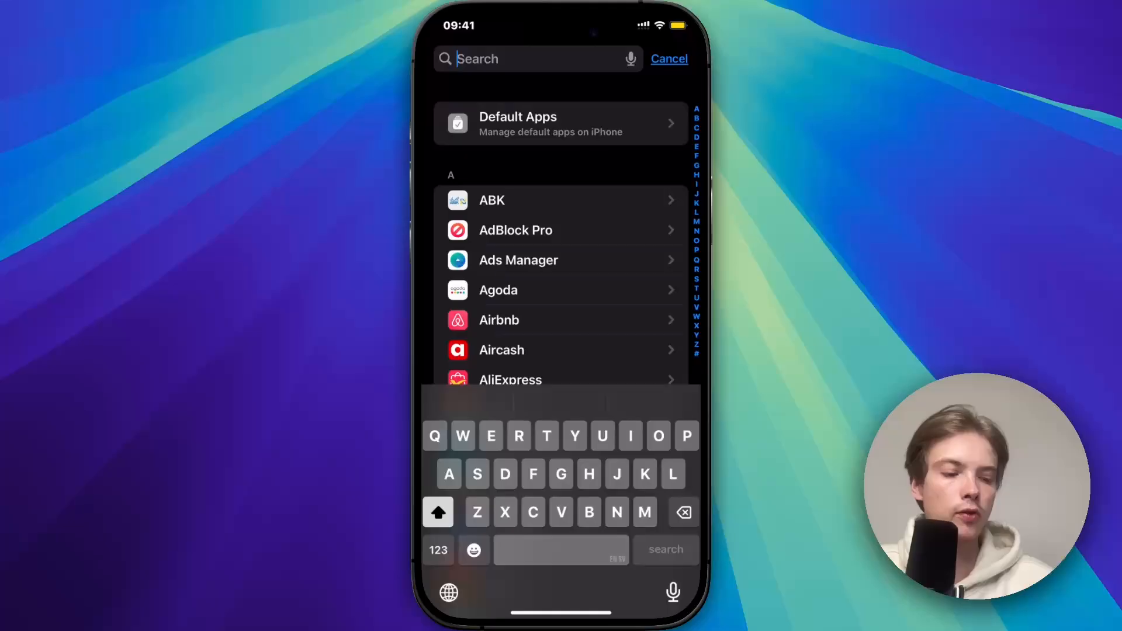
type("In")
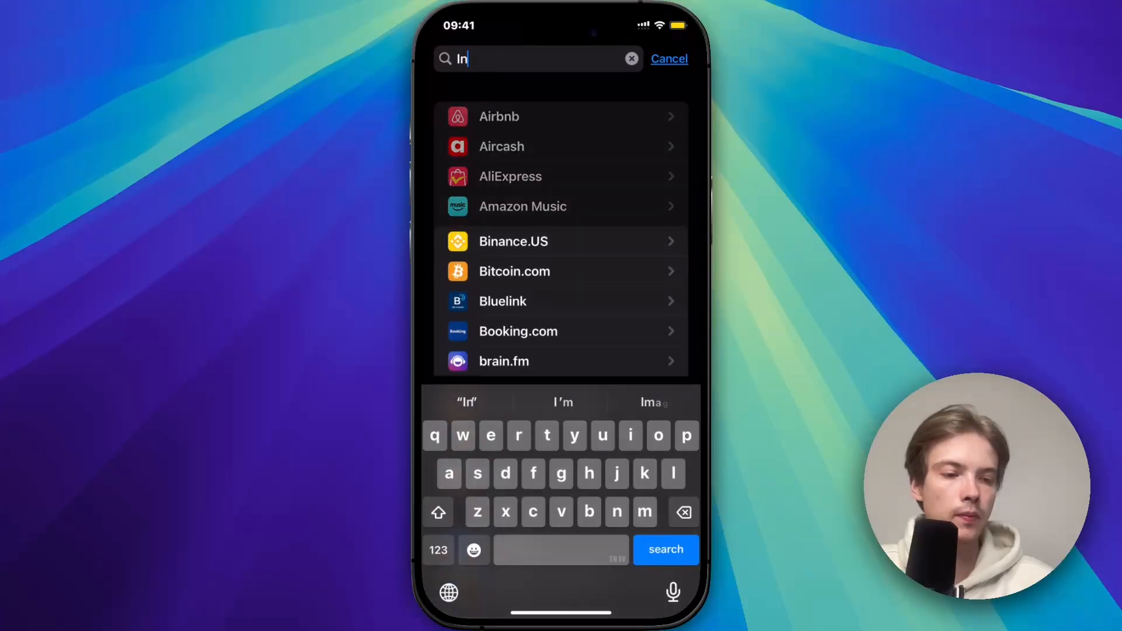
type("sta")
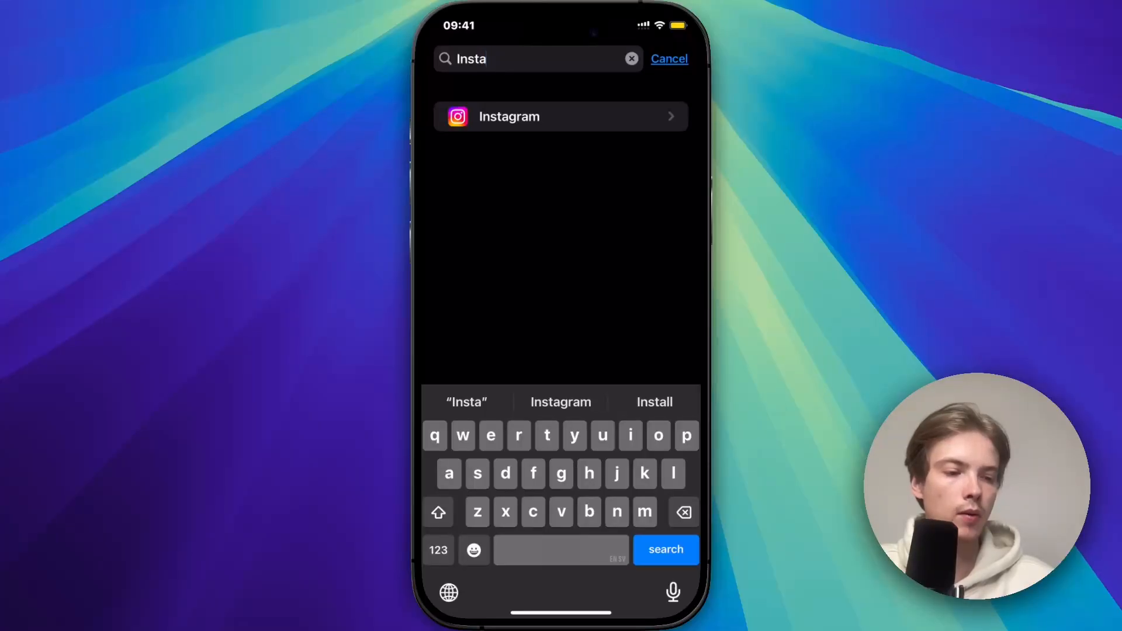
left_click(560, 117)
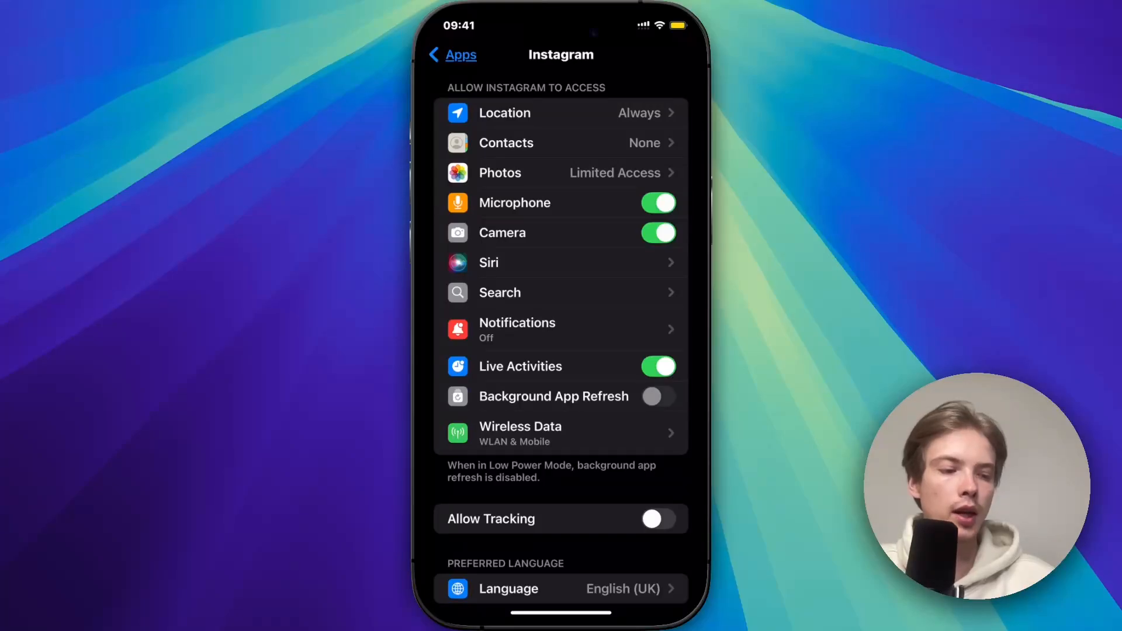
Check Instagram's Location access setting on its settings page
left_click(505, 112)
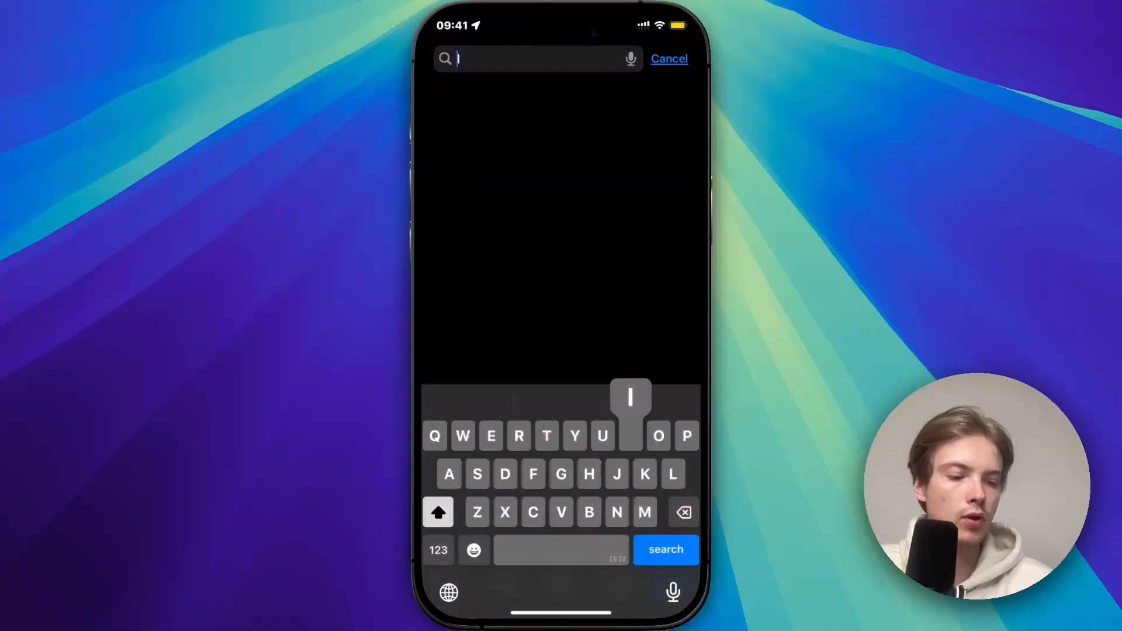
Search the App Store for 'instagram' and land on its product page showing it installed
type("sta")
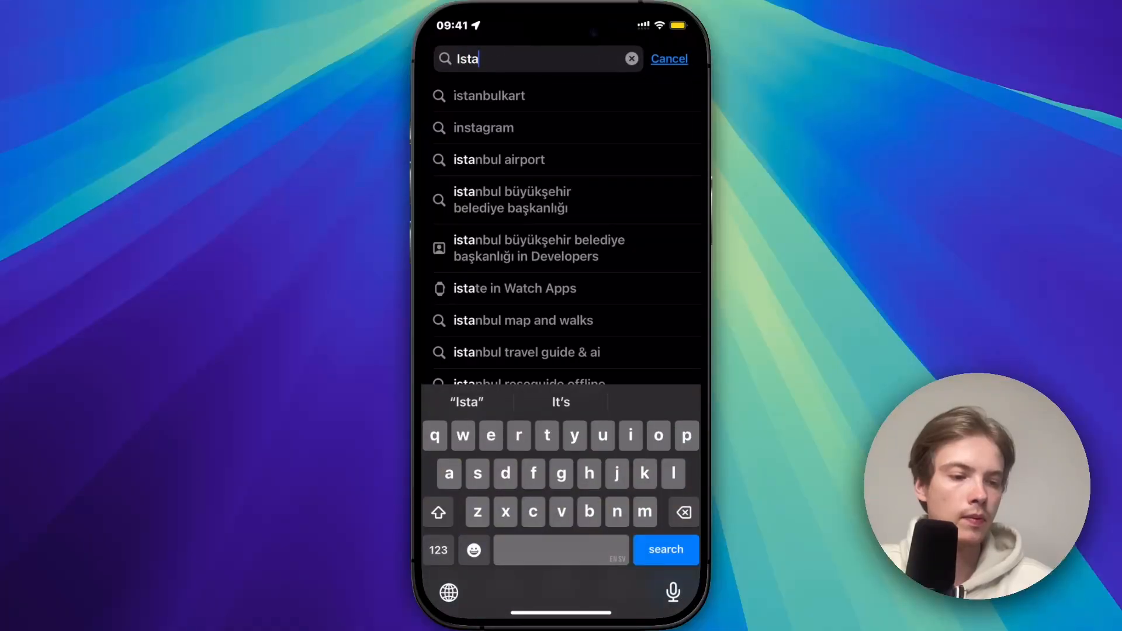
left_click(482, 128)
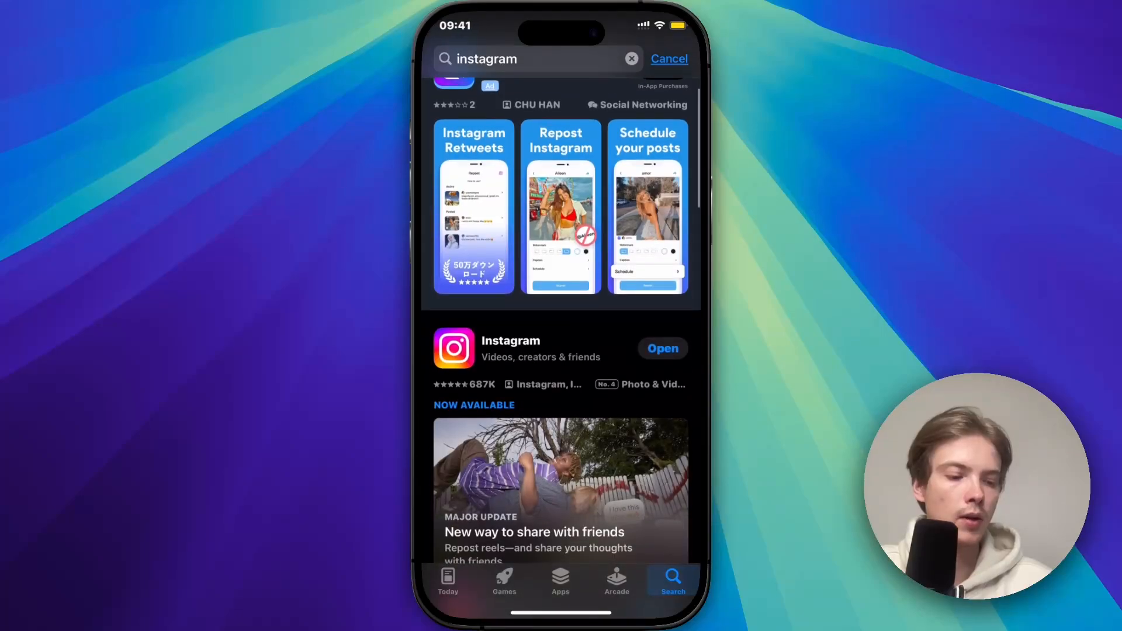
left_click(511, 349)
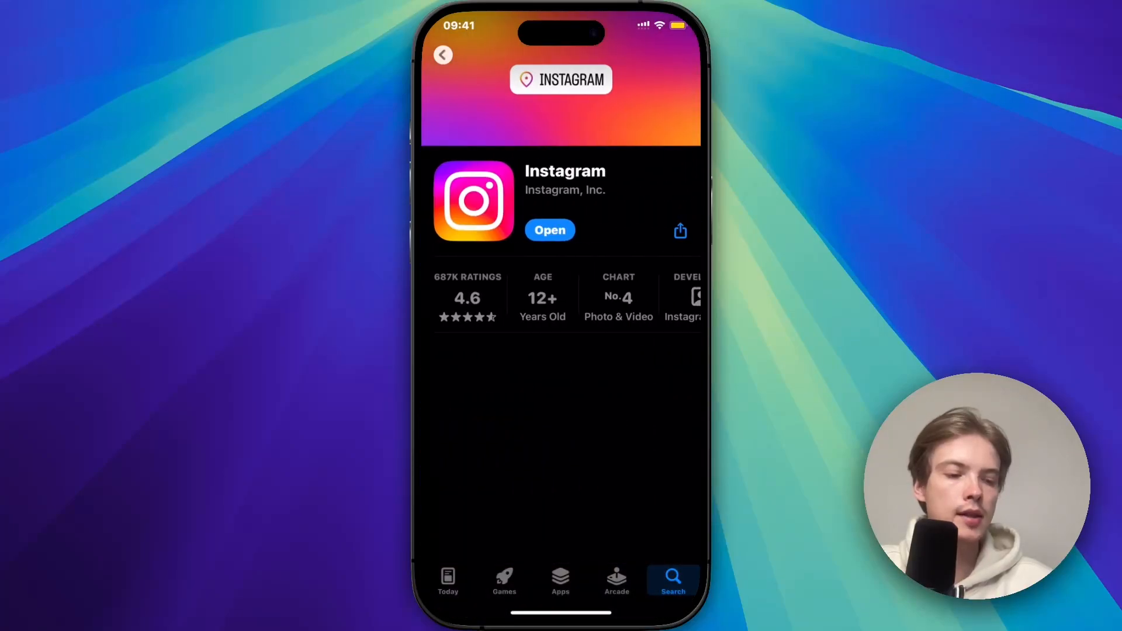